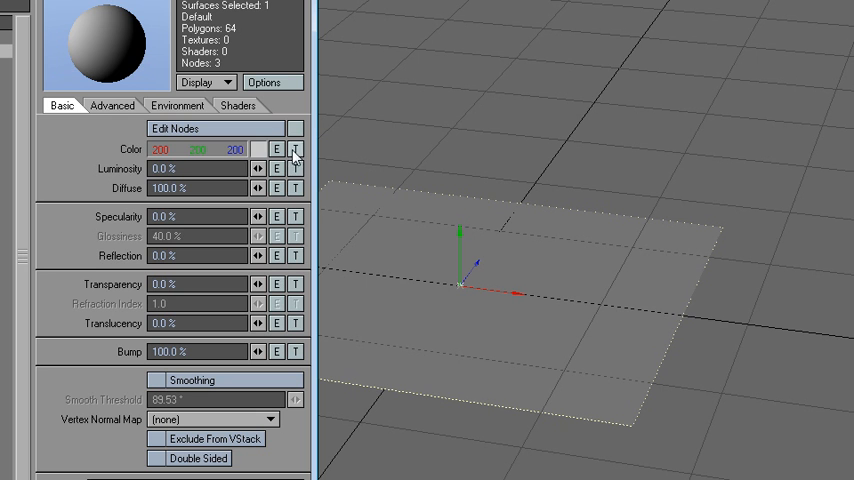
pyautogui.moveTo(318, 162)
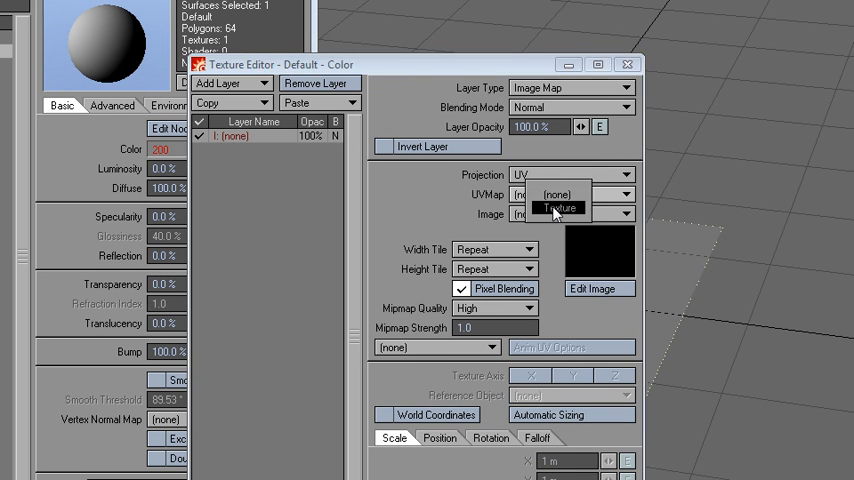
# Step: Assign the UV map to the plane surface's colour image texture
pyautogui.click(560, 208)
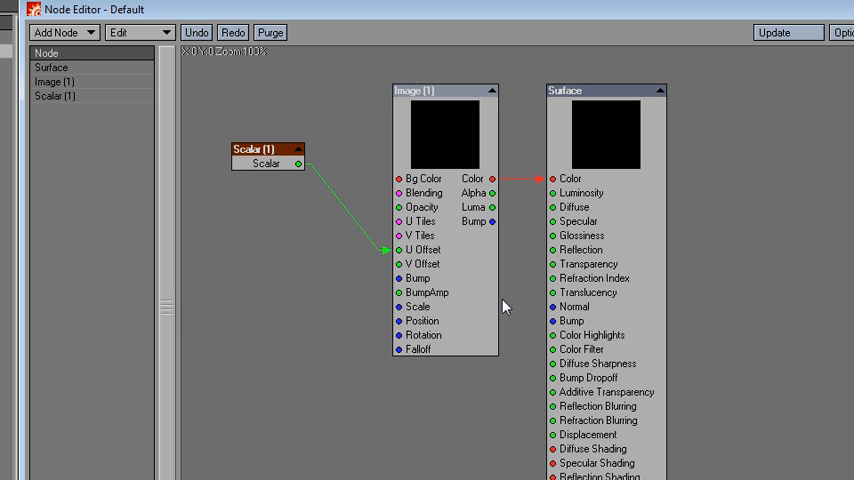
pyautogui.moveTo(792, 184)
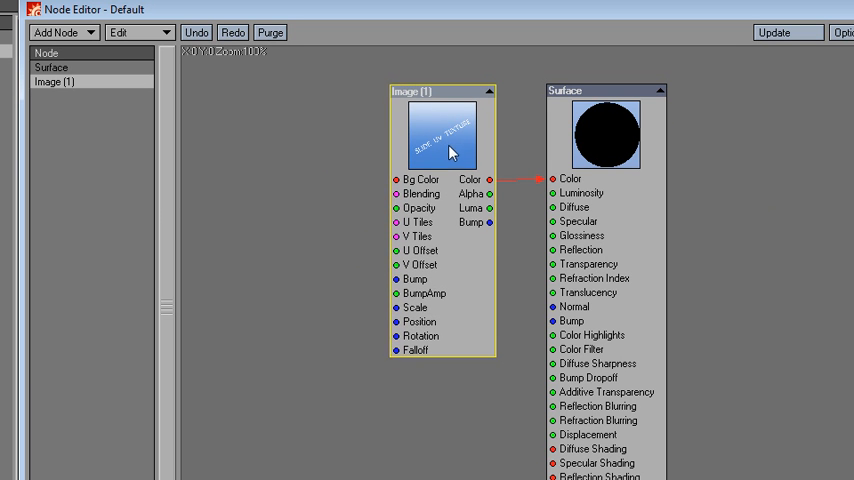
# Step: Load a texture into the Image node and add a Constant > Scalar node to the network
pyautogui.doubleClick(442, 136)
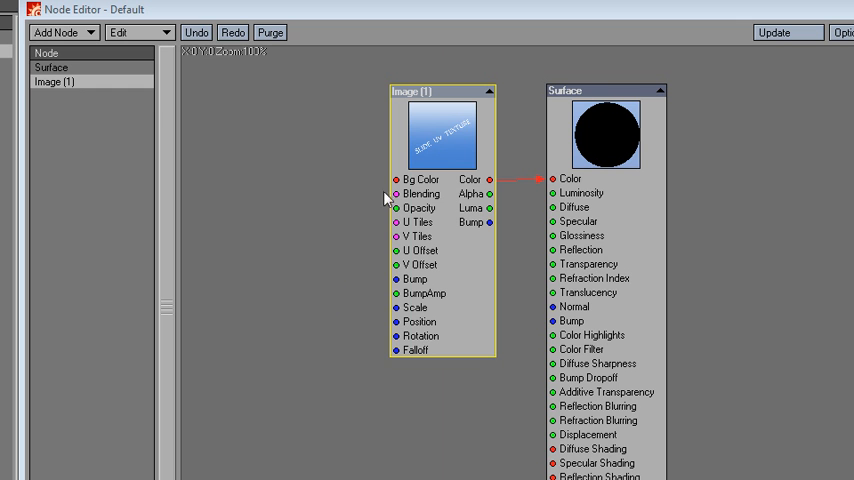
pyautogui.click(56, 32)
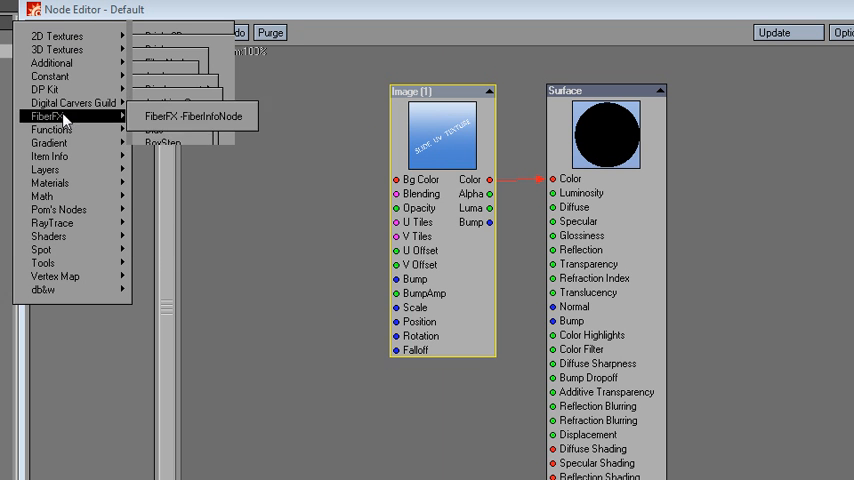
pyautogui.moveTo(58, 76)
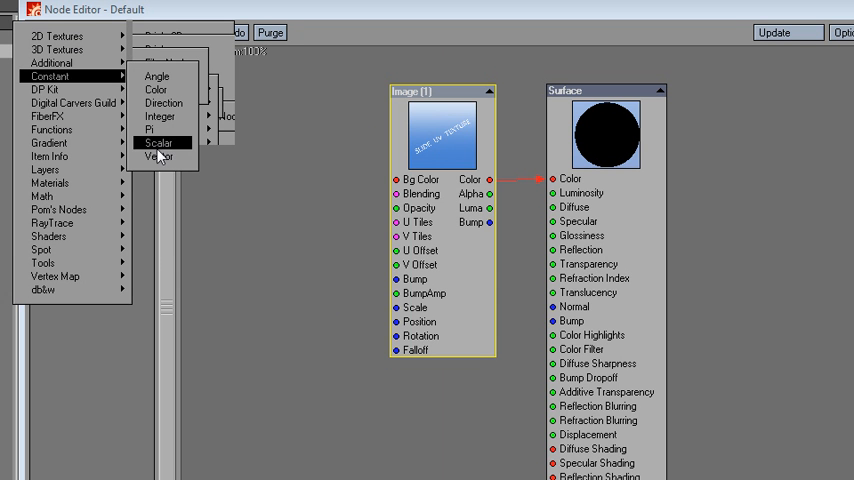
pyautogui.click(160, 144)
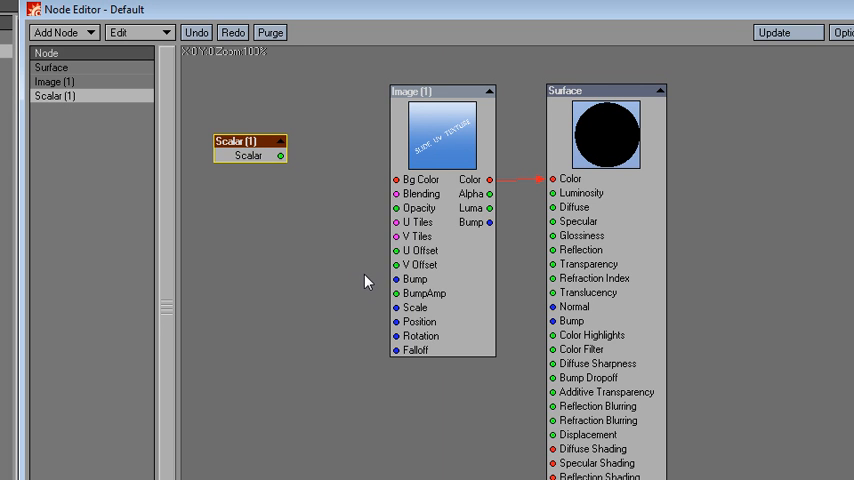
pyautogui.moveTo(356, 204)
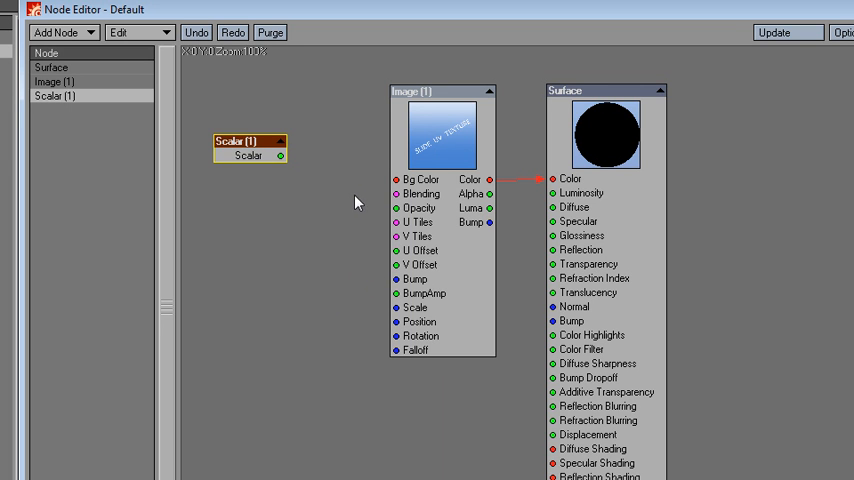
# Step: Wire the Scalar output into the Image node's U Offset, set the scalar to 1.0 and open its envelope
pyautogui.moveTo(280, 156); pyautogui.dragTo(396, 250)
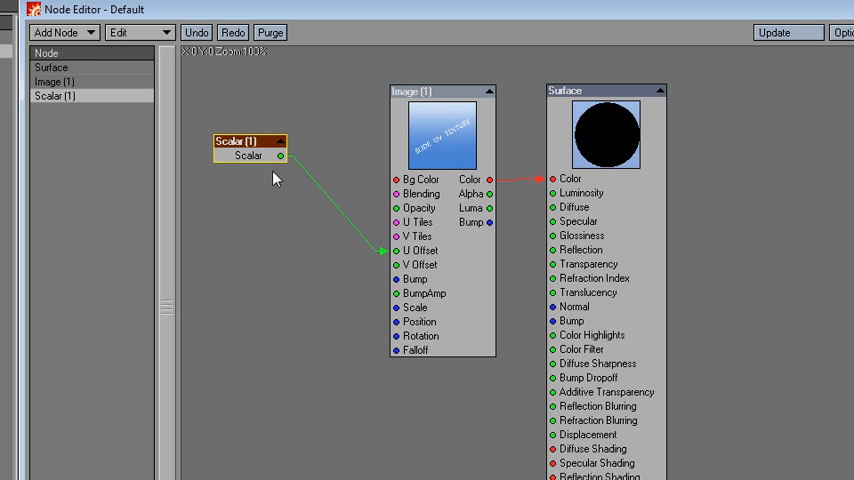
pyautogui.moveTo(410, 278)
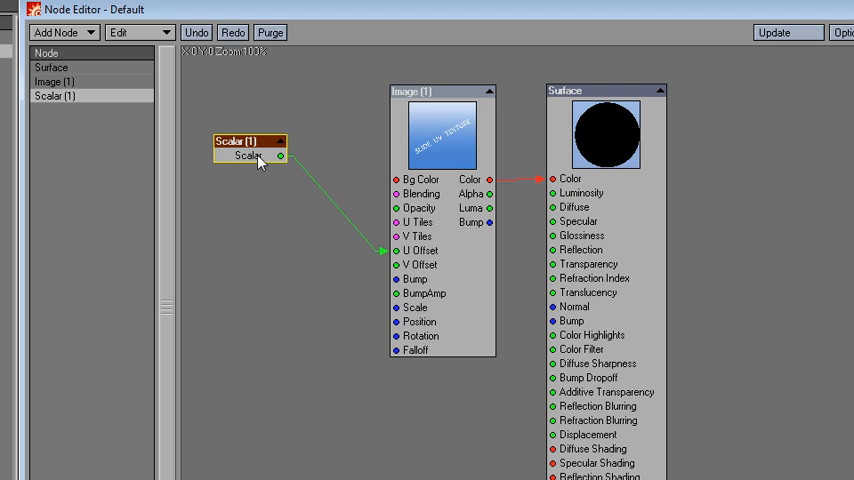
pyautogui.doubleClick(242, 140)
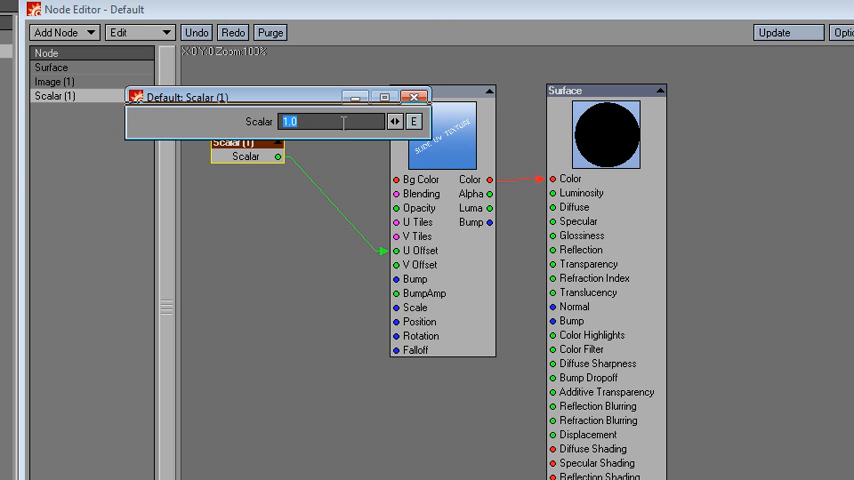
pyautogui.moveTo(332, 144)
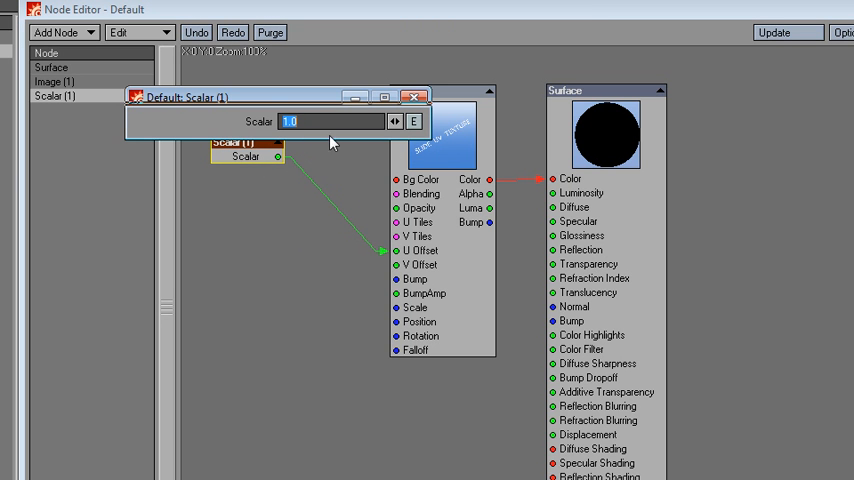
pyautogui.click(416, 96)
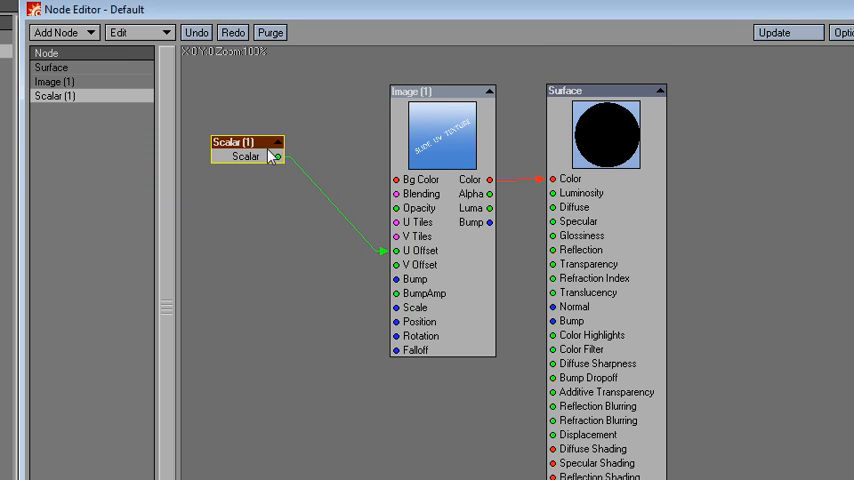
pyautogui.doubleClick(244, 140)
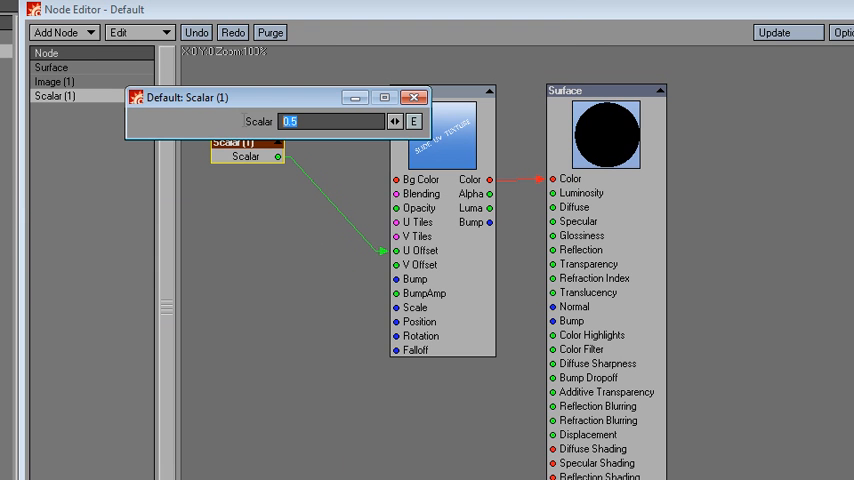
pyautogui.write('1.0')
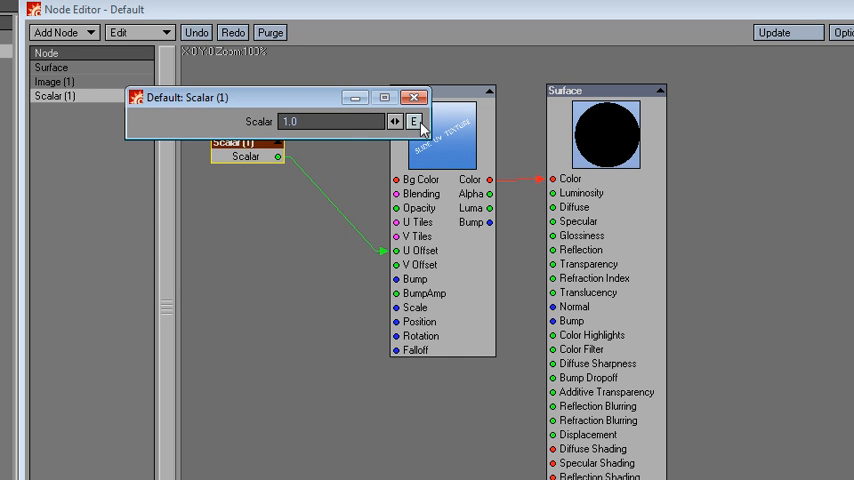
pyautogui.click(420, 120)
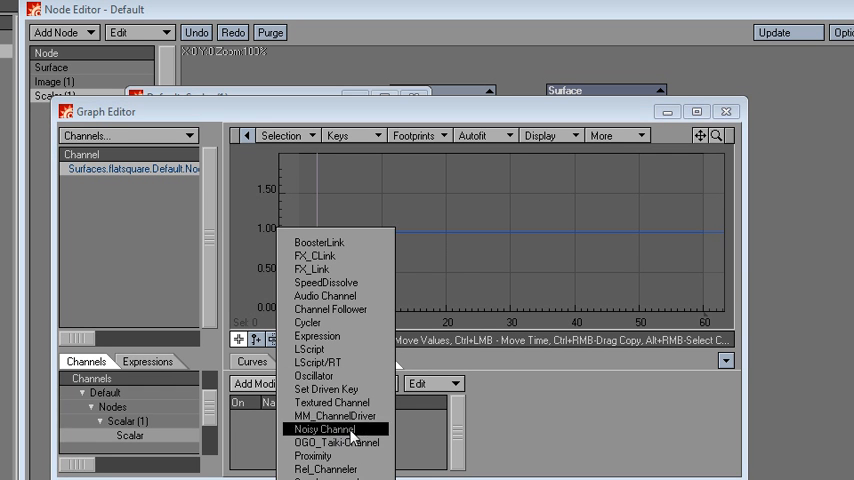
# Step: Add a Noisy Channel modifier to the Scalar's Scale channel
pyautogui.click(326, 428)
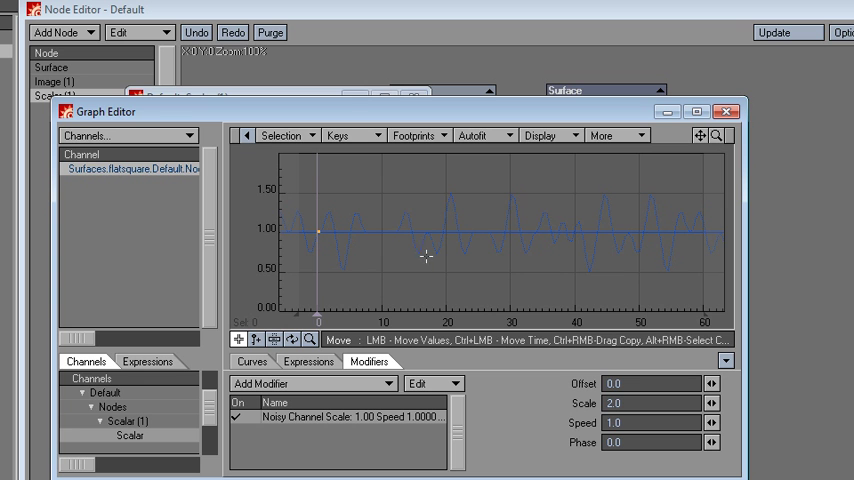
pyautogui.moveTo(428, 268)
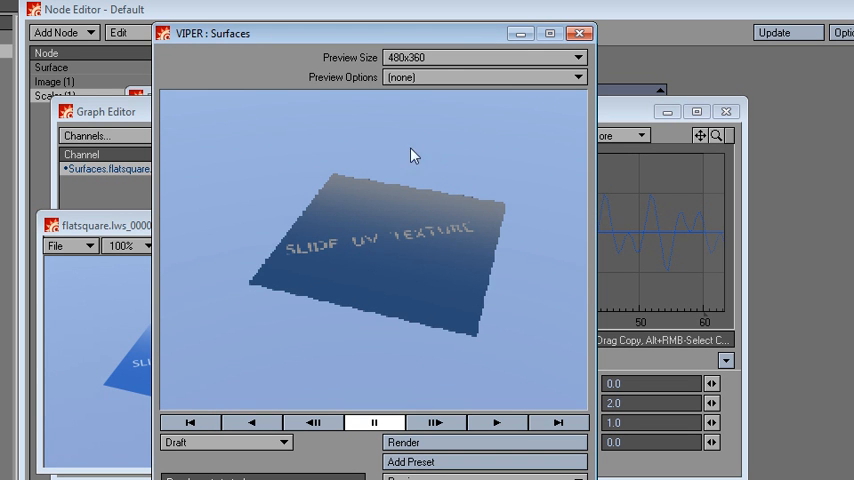
pyautogui.moveTo(460, 170)
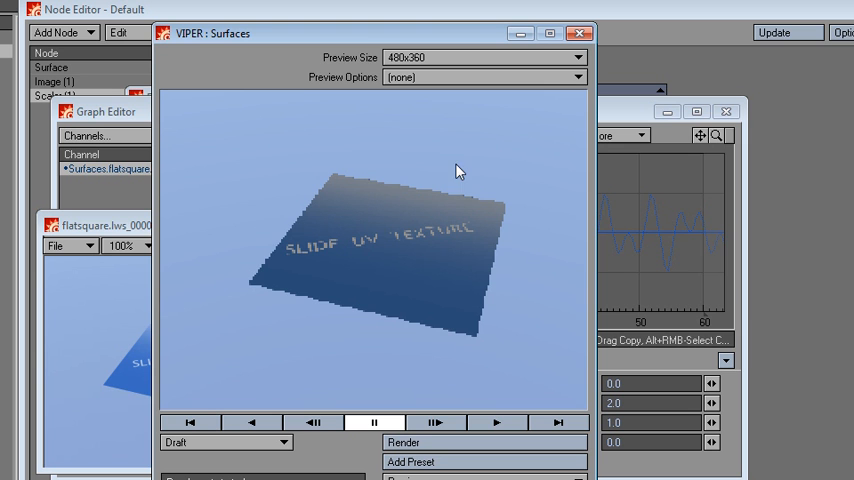
pyautogui.moveTo(508, 176)
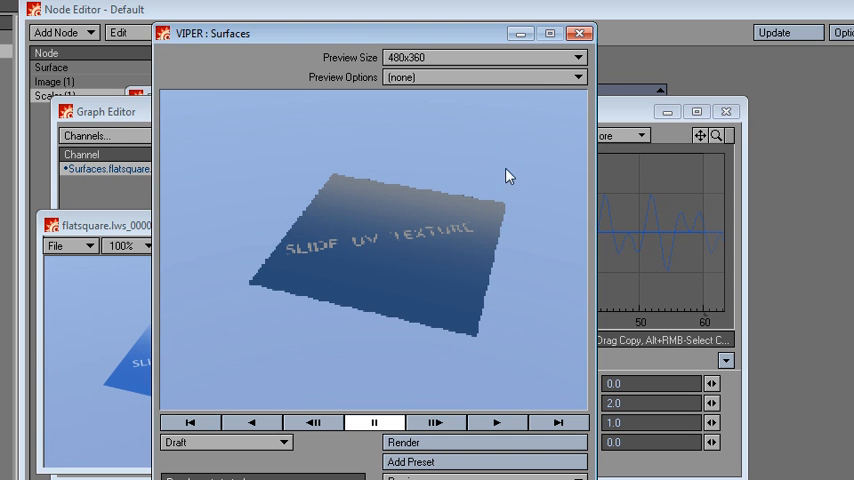
# Step: Disable Enable Radiosity in Render Globals and close the panel
pyautogui.click(602, 32)
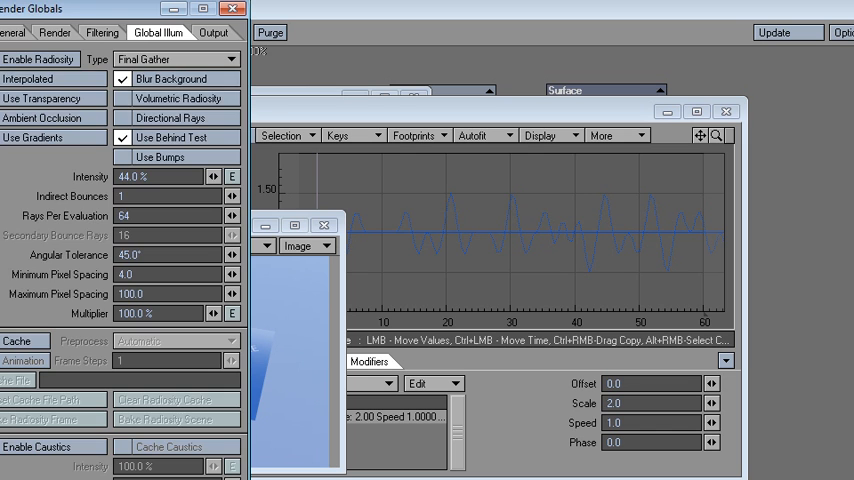
pyautogui.click(40, 52)
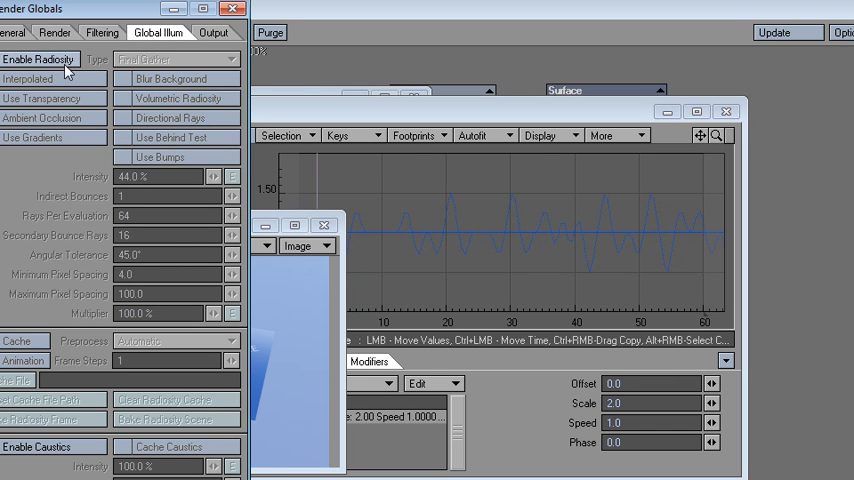
pyautogui.click(40, 56)
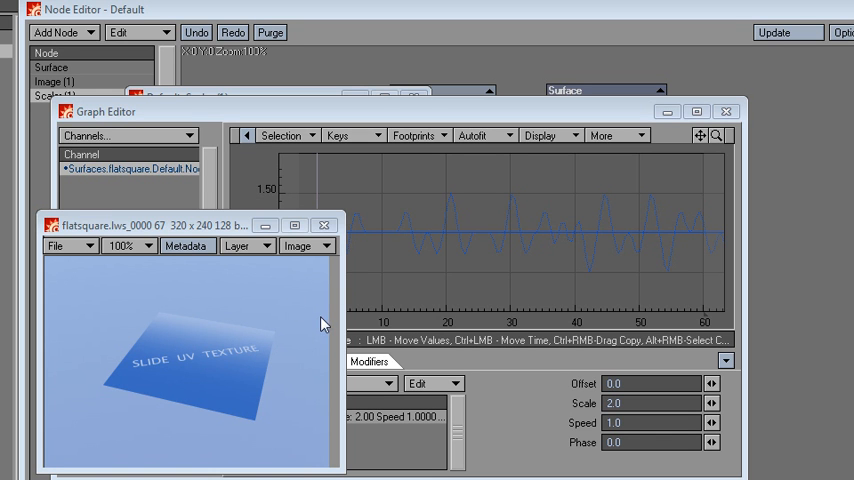
pyautogui.moveTo(324, 314)
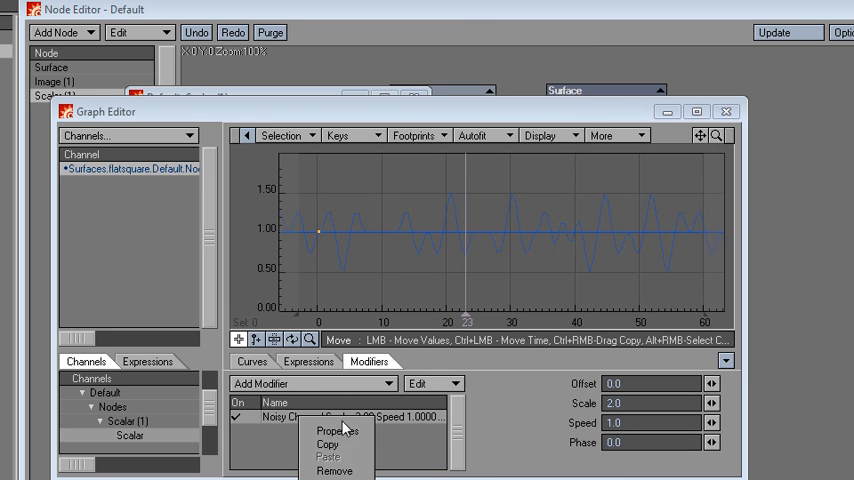
# Step: Remove the Noisy Channel modifier from the Scale channel and close the Graph Editor
pyautogui.click(320, 466)
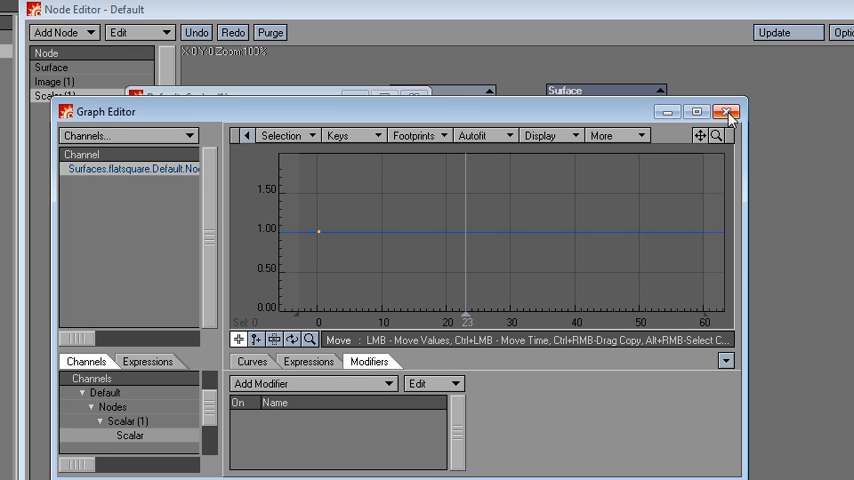
pyautogui.click(728, 116)
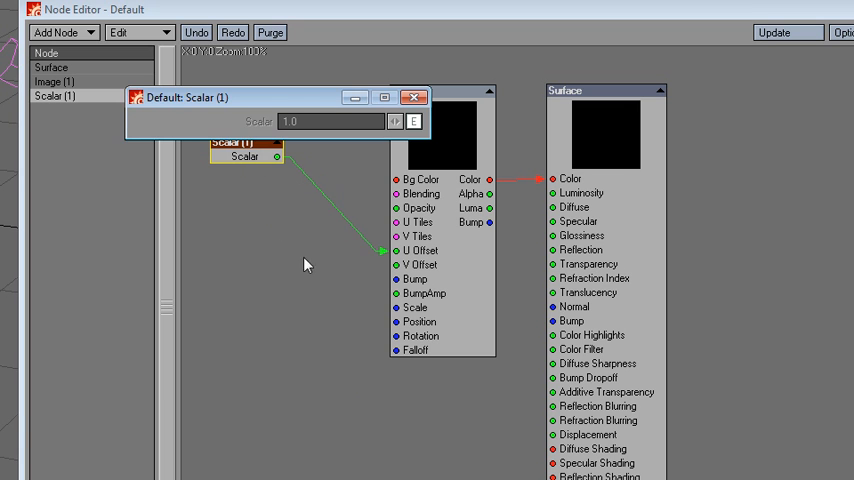
pyautogui.moveTo(416, 140)
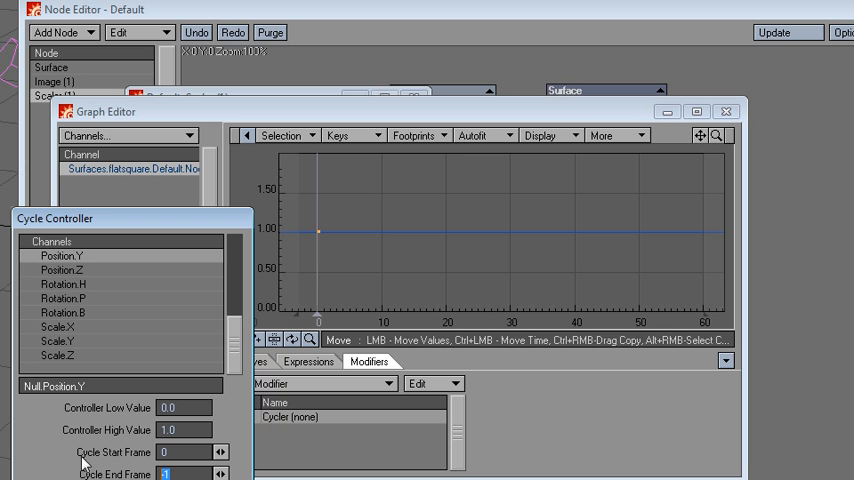
# Step: Set the Cycler modifier's End Frame to 60 before removing it
pyautogui.write('60')
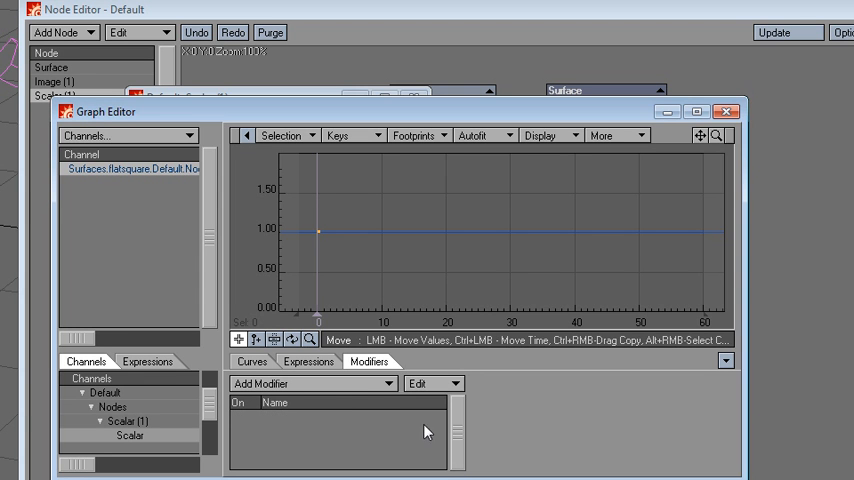
# Step: Add a Channel Follower modifier tying the Scalar's Scale to Null Position.Y, then close the Graph Editor
pyautogui.click(300, 384)
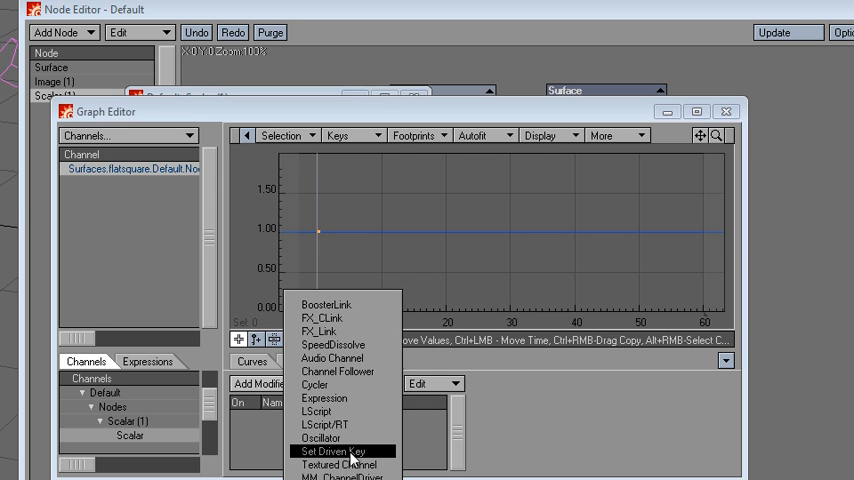
pyautogui.click(332, 448)
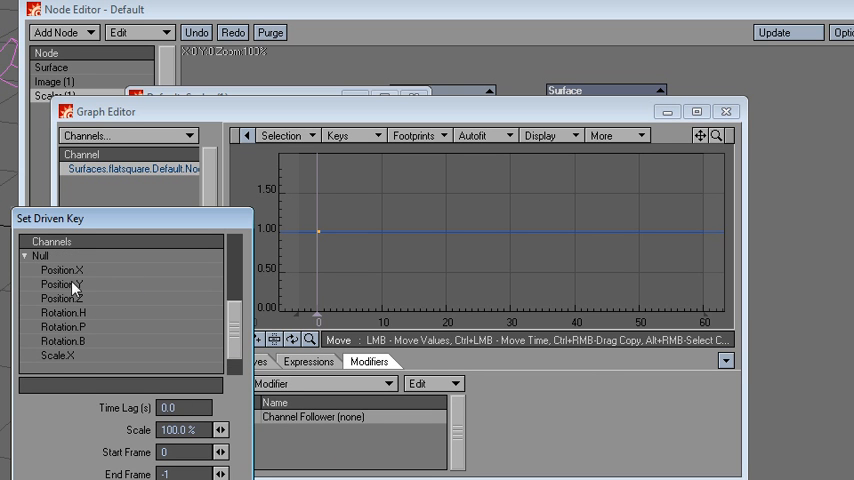
pyautogui.click(62, 284)
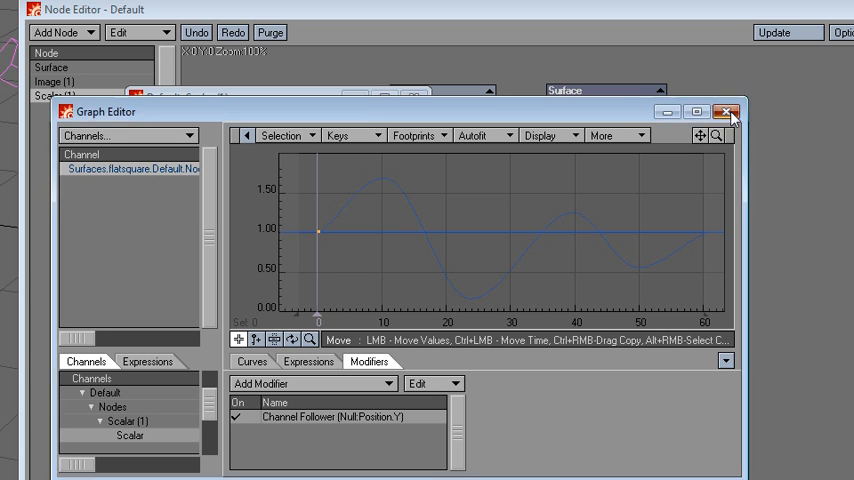
pyautogui.click(728, 112)
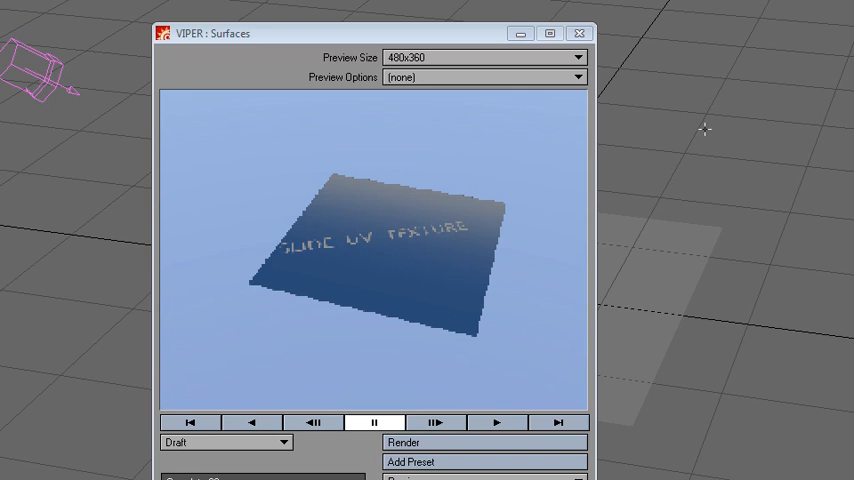
pyautogui.moveTo(396, 36)
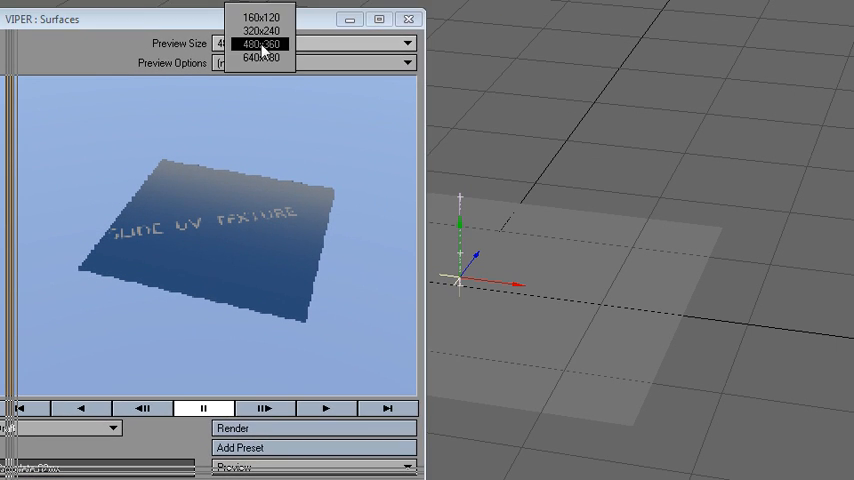
# Step: Change the VIPER preview size to watch the texture slide as the null moves
pyautogui.click(264, 30)
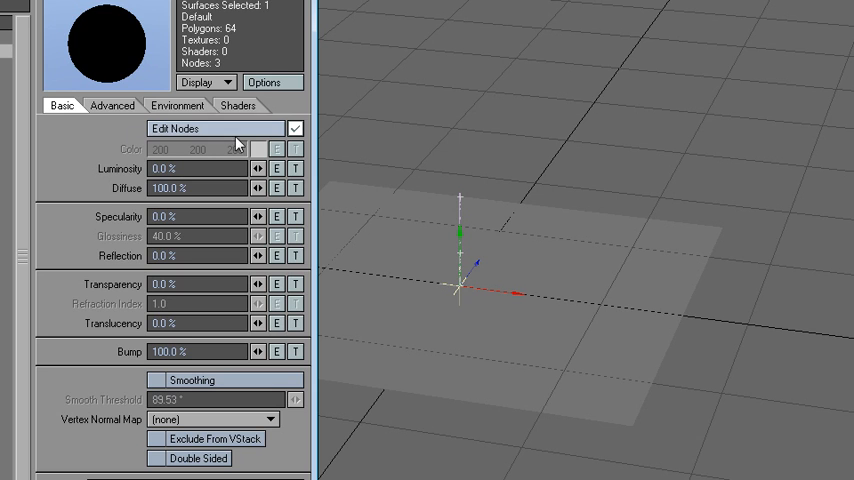
# Step: Reopen the Node Editor showing the Scalar wired into the Image node's U Offset
pyautogui.click(196, 128)
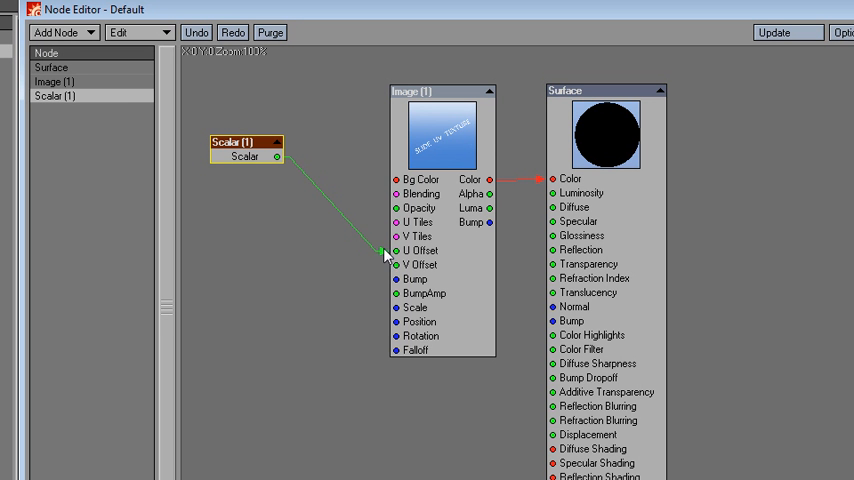